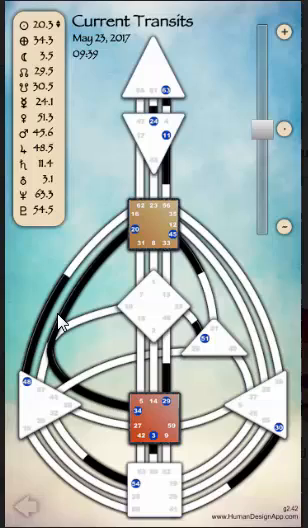
mouse_move(90, 398)
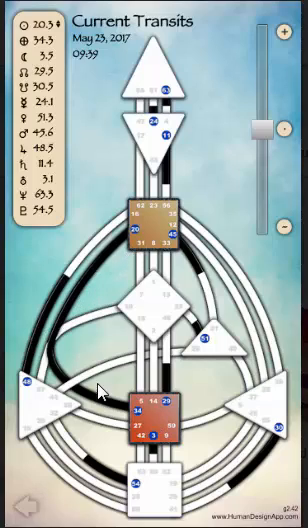
mouse_move(216, 210)
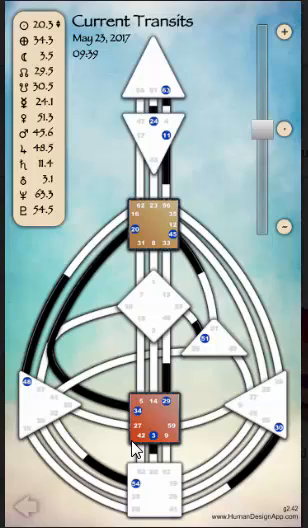
mouse_move(176, 393)
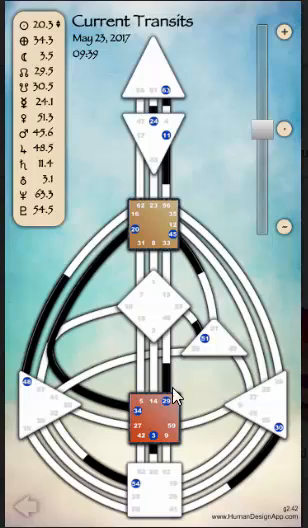
mouse_move(228, 418)
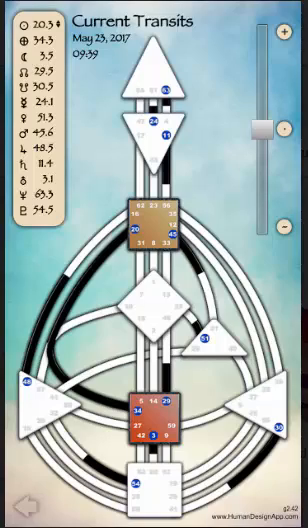
mouse_move(244, 421)
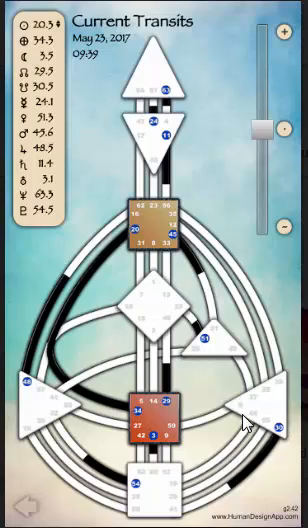